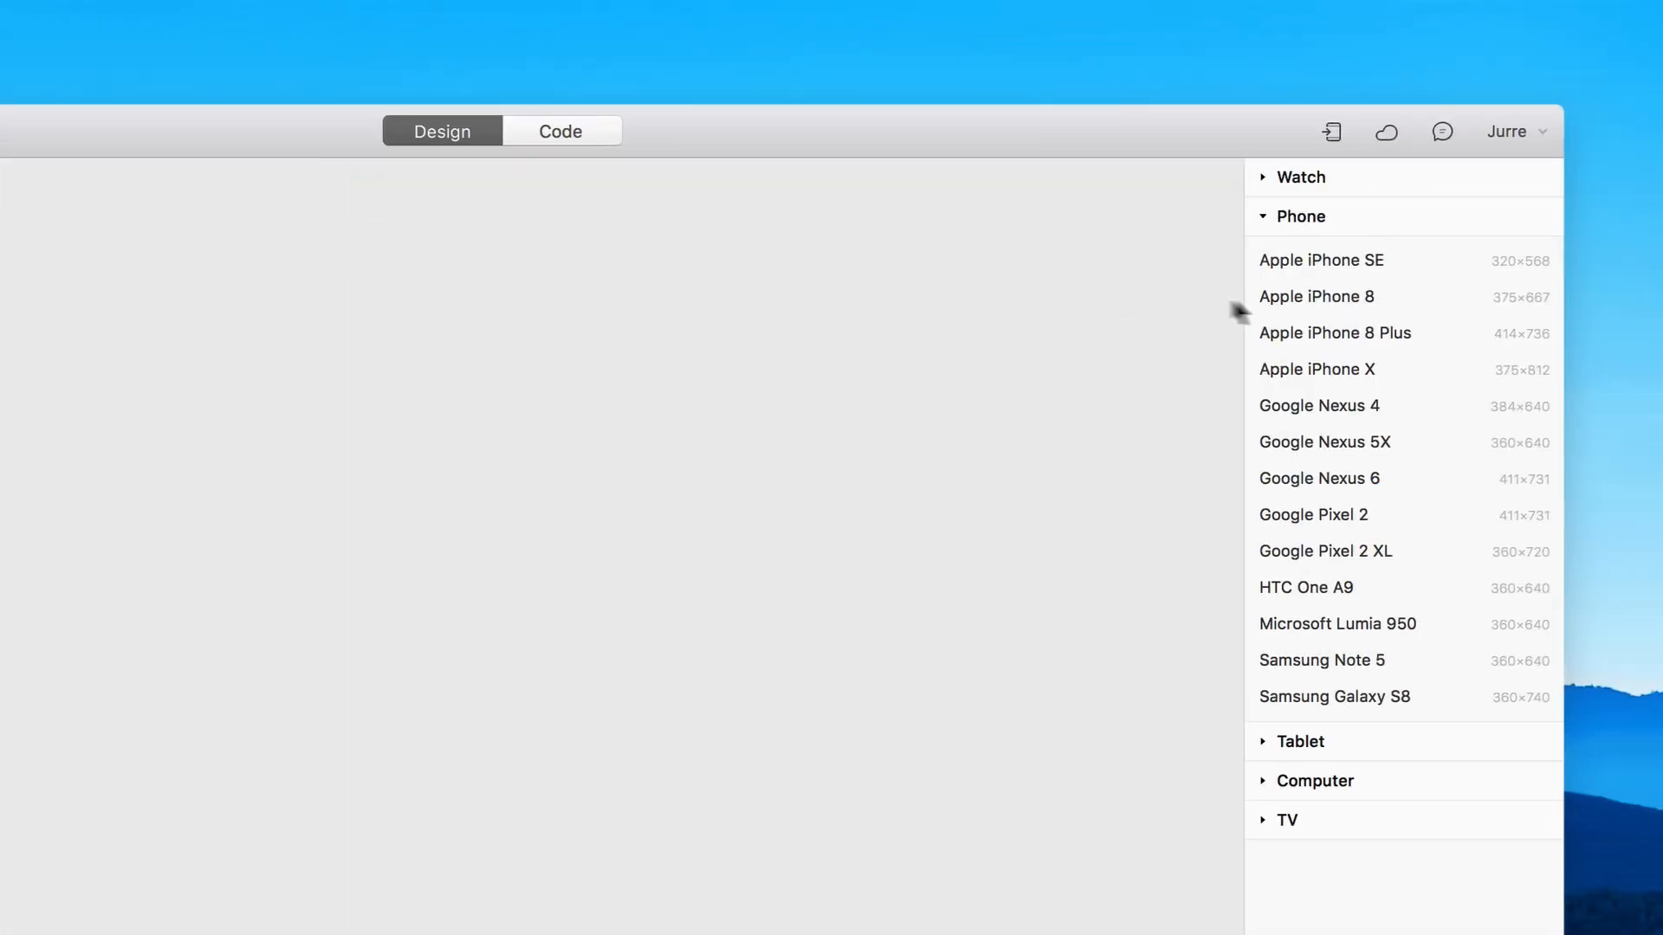
Create an Apple iPhone 8 artboard, then switch to the Flights.framer project
{"action": "left_click", "coordinate": [1317, 296]}
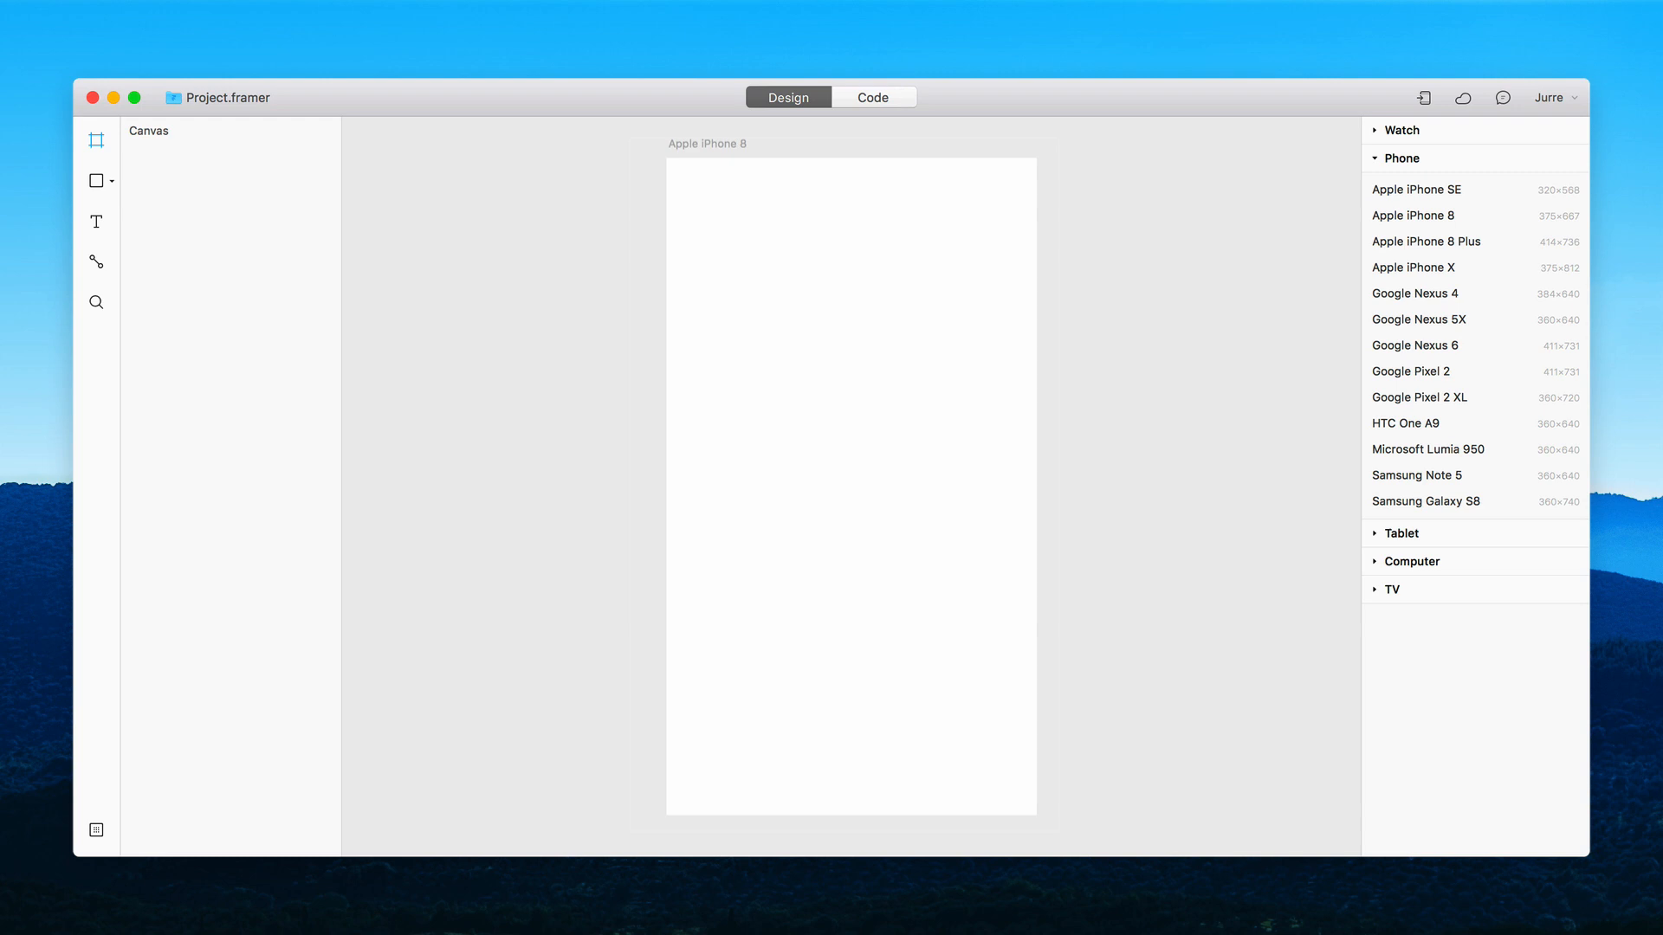
{"action": "left_click", "coordinate": [1413, 215]}
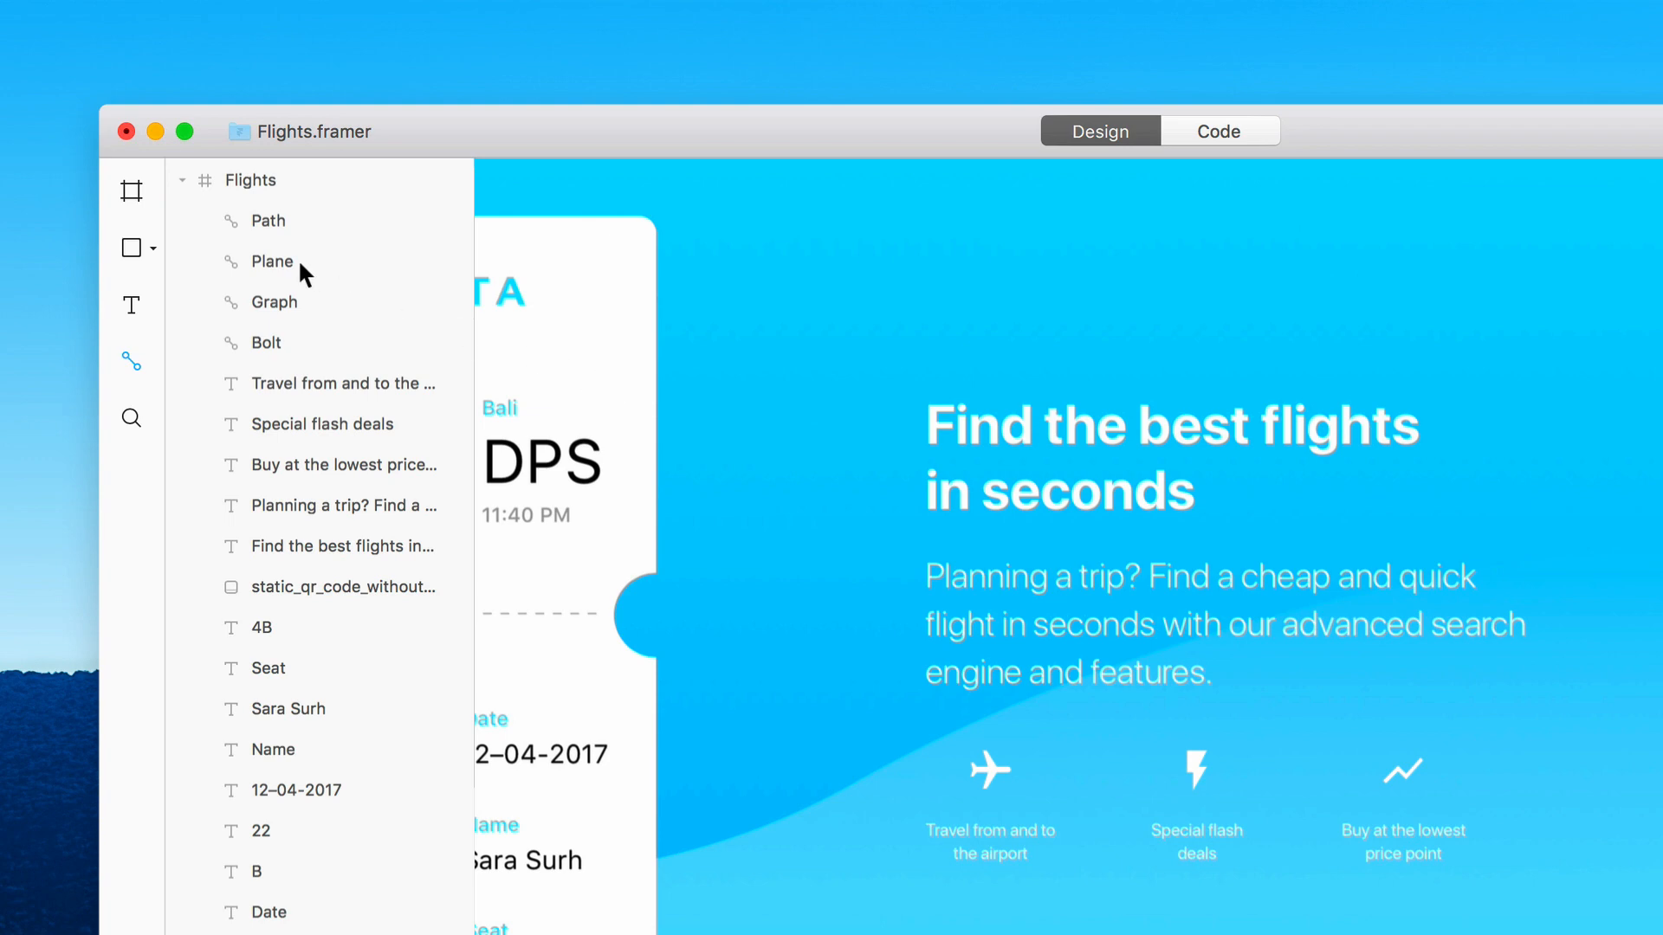
Bring up the purple 'The World of Abstract Art' card's Position, Size, Radius, Fill and Shadows
{"action": "scroll", "scroll_direction": "down", "scroll_amount": 3}
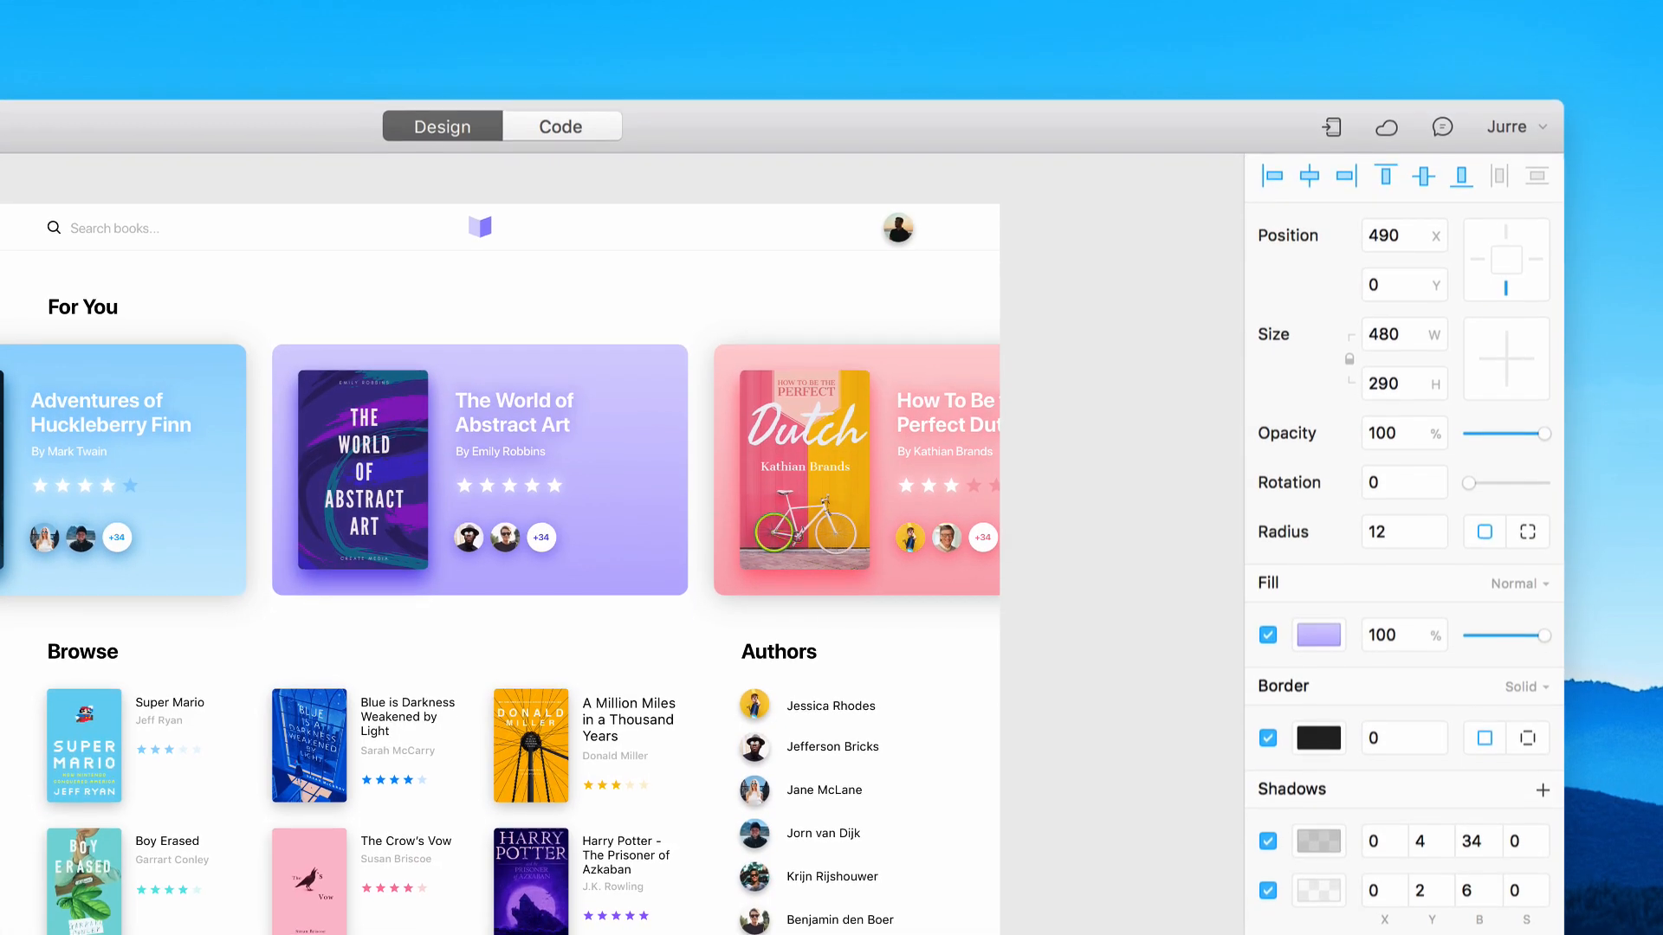
Add 'box-shadow: 0 0 1px 1px rgba(0, 0, 0, .1);' to the .card rule in style.css
{"action": "scroll", "scroll_direction": "down", "scroll_amount": 3}
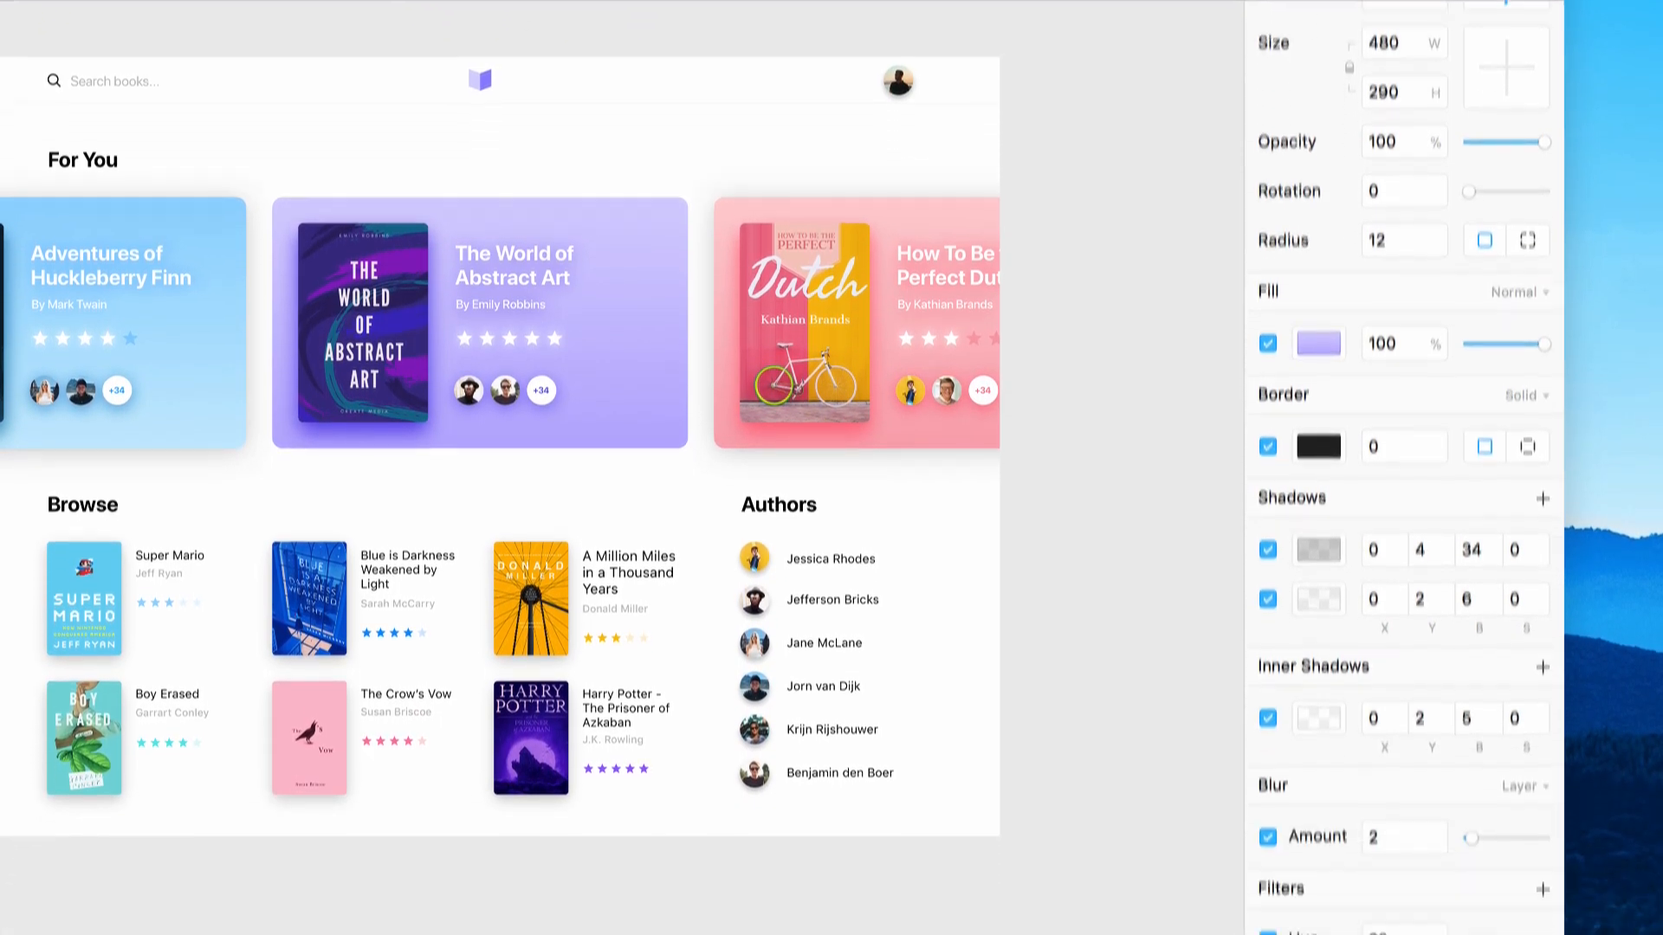
{"action": "scroll", "scroll_direction": "down", "scroll_amount": 3}
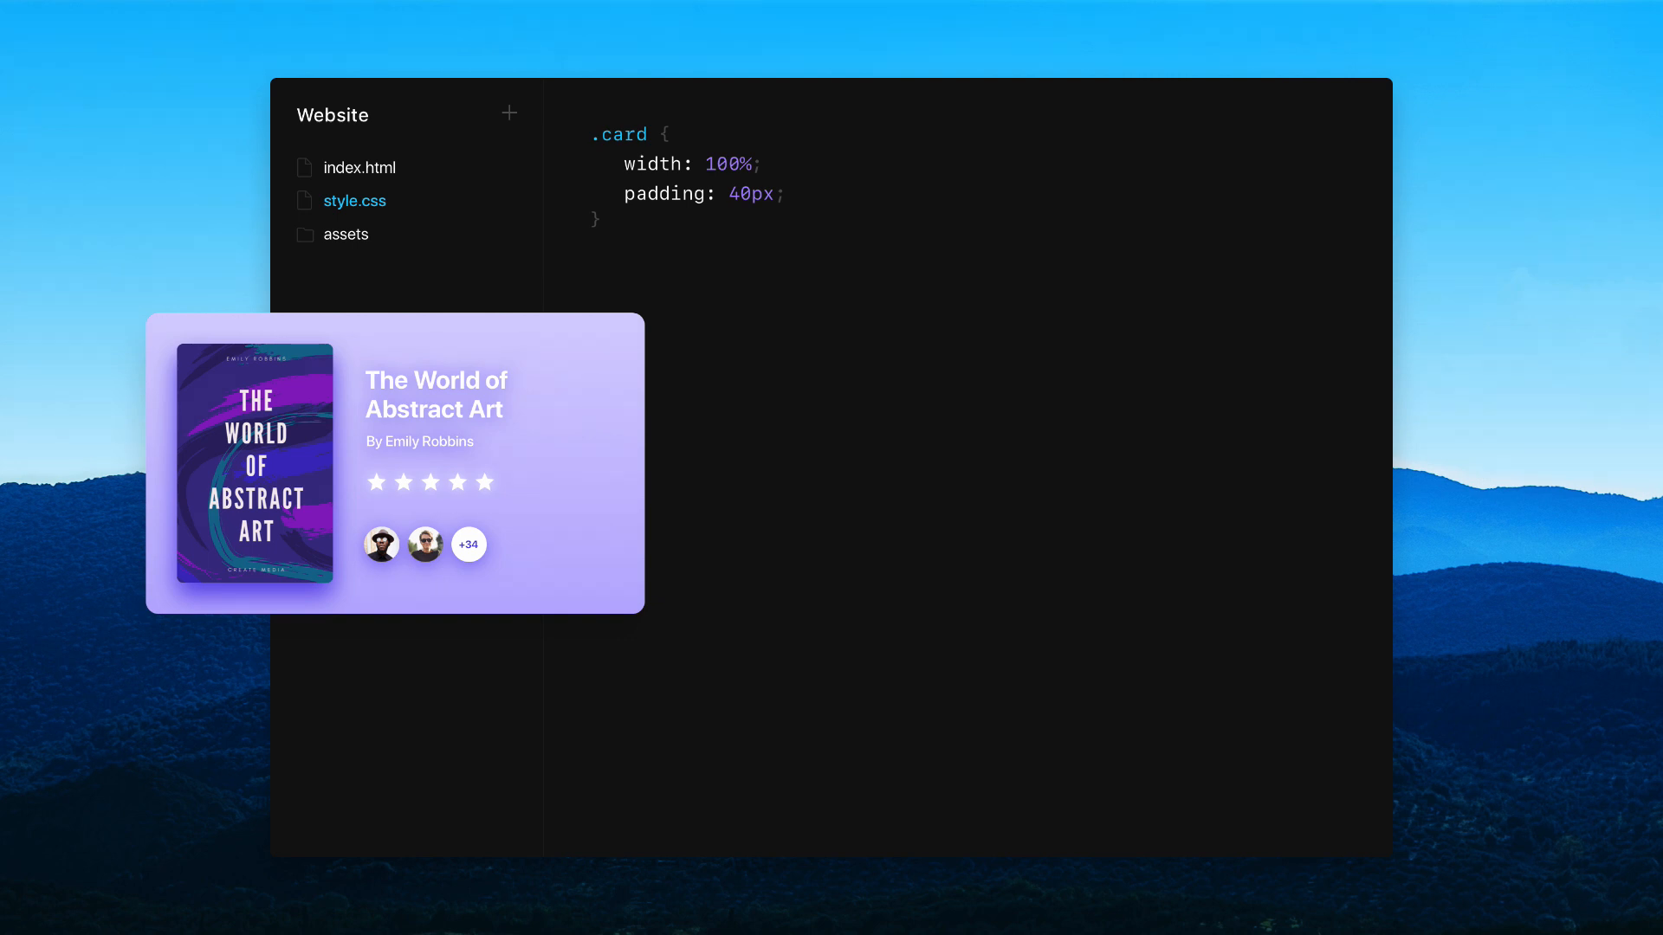
{"action": "type", "text": "box-shadow: 0 0 1px 1px rgba(0, 0, 0, .1);"}
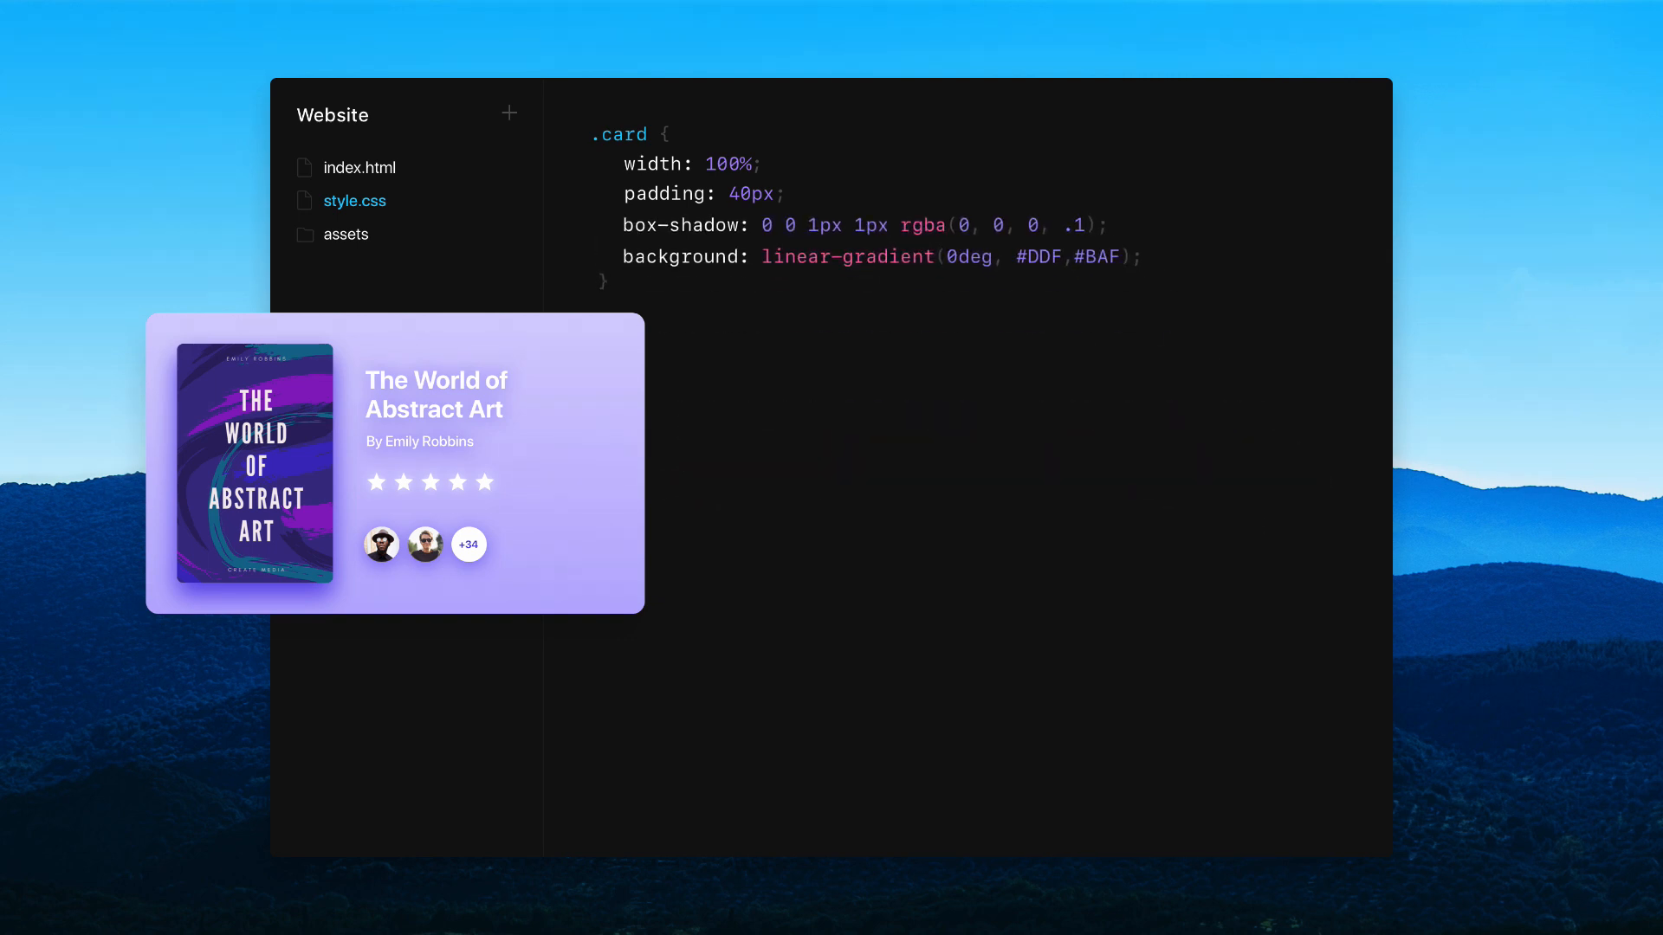